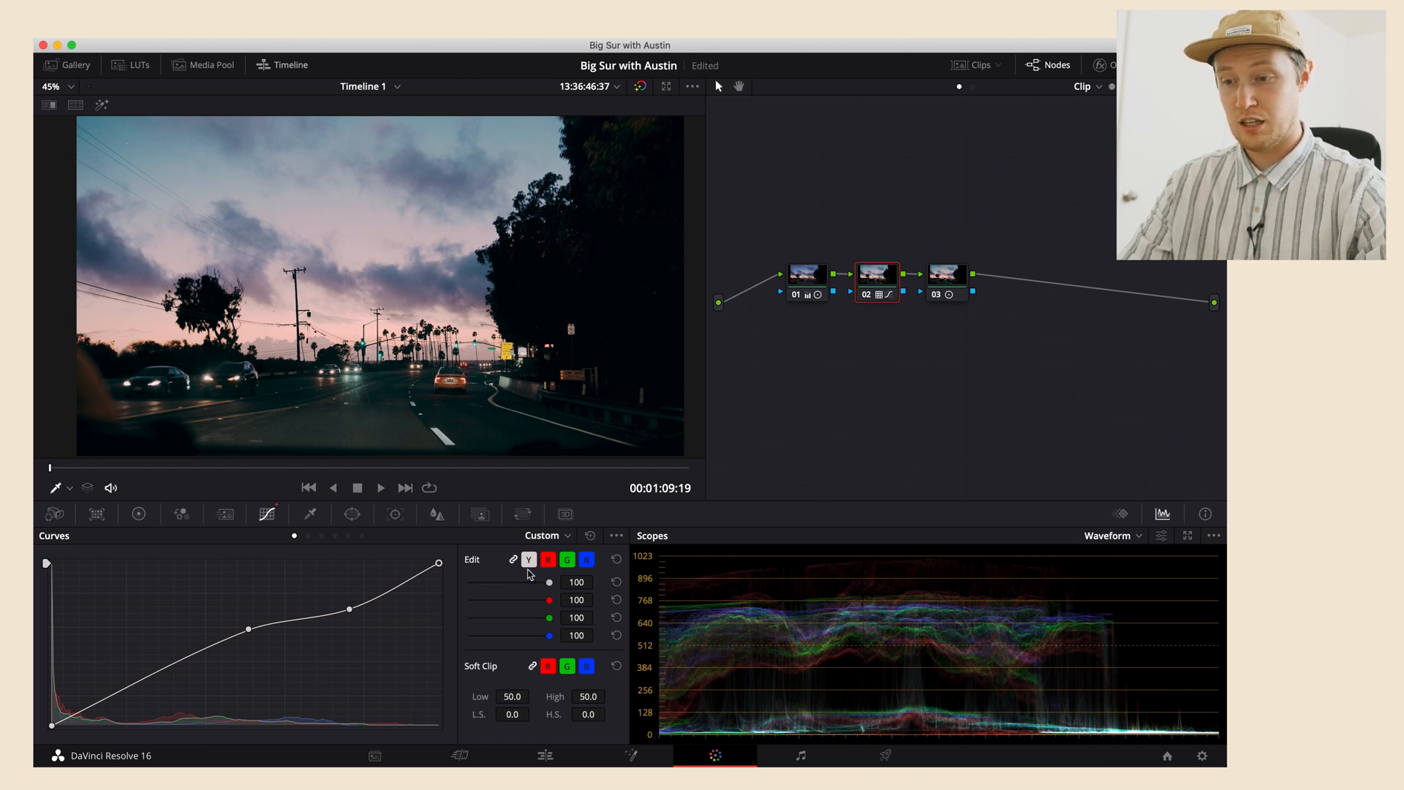
mouse_move(504, 581)
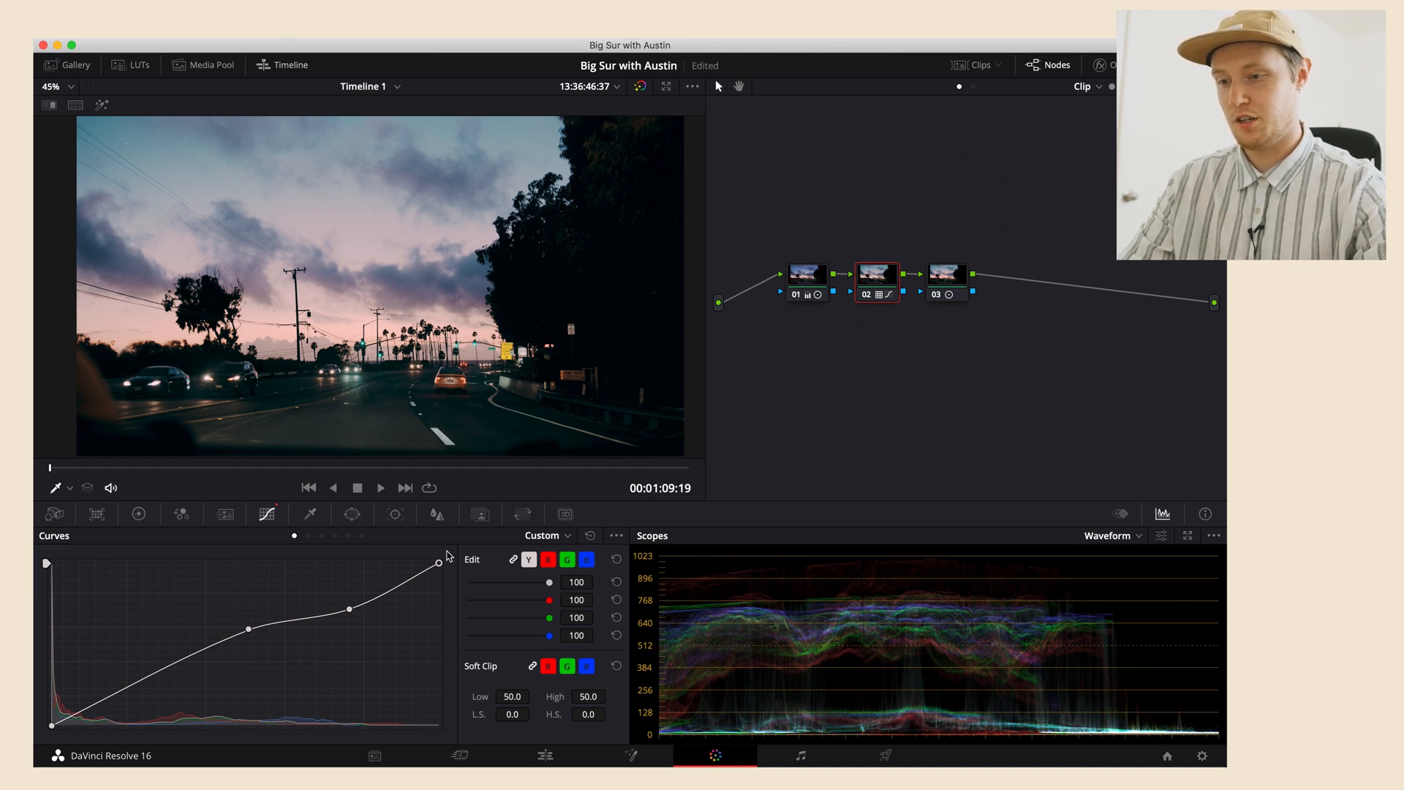
mouse_move(310, 538)
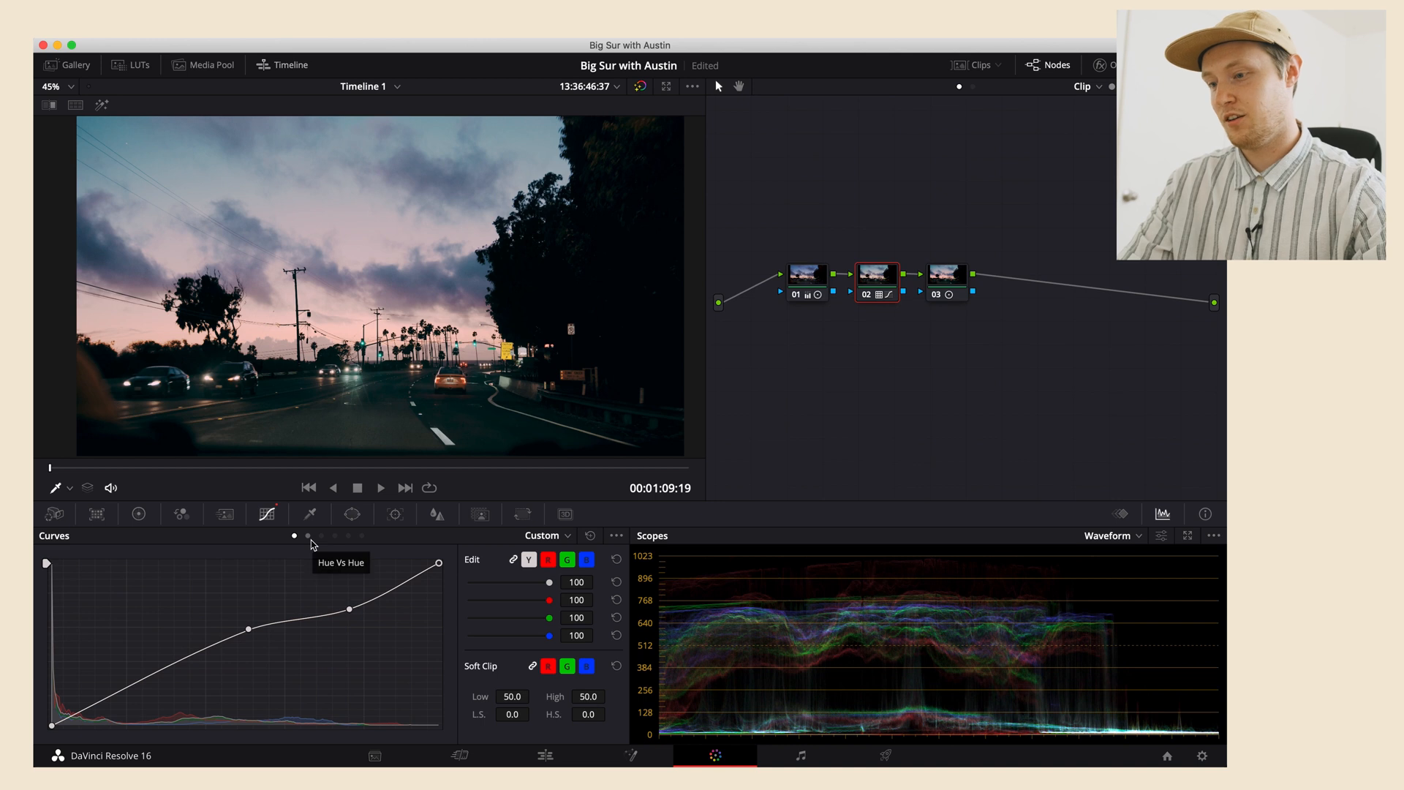
Add a blue-range point on Hue Vs Hue, swing it toward magenta then teal, and settle near neutral.
left_click(308, 536)
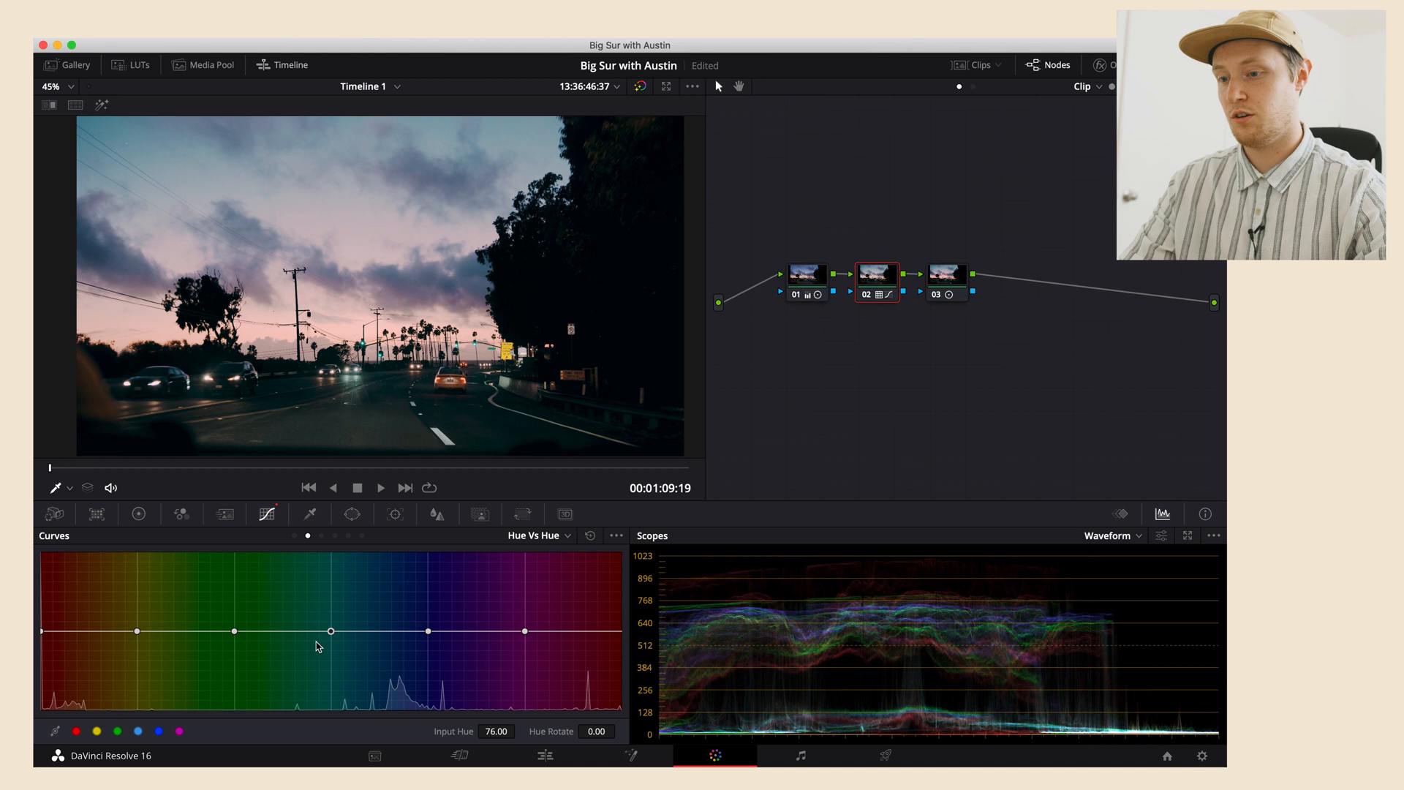
mouse_move(521, 547)
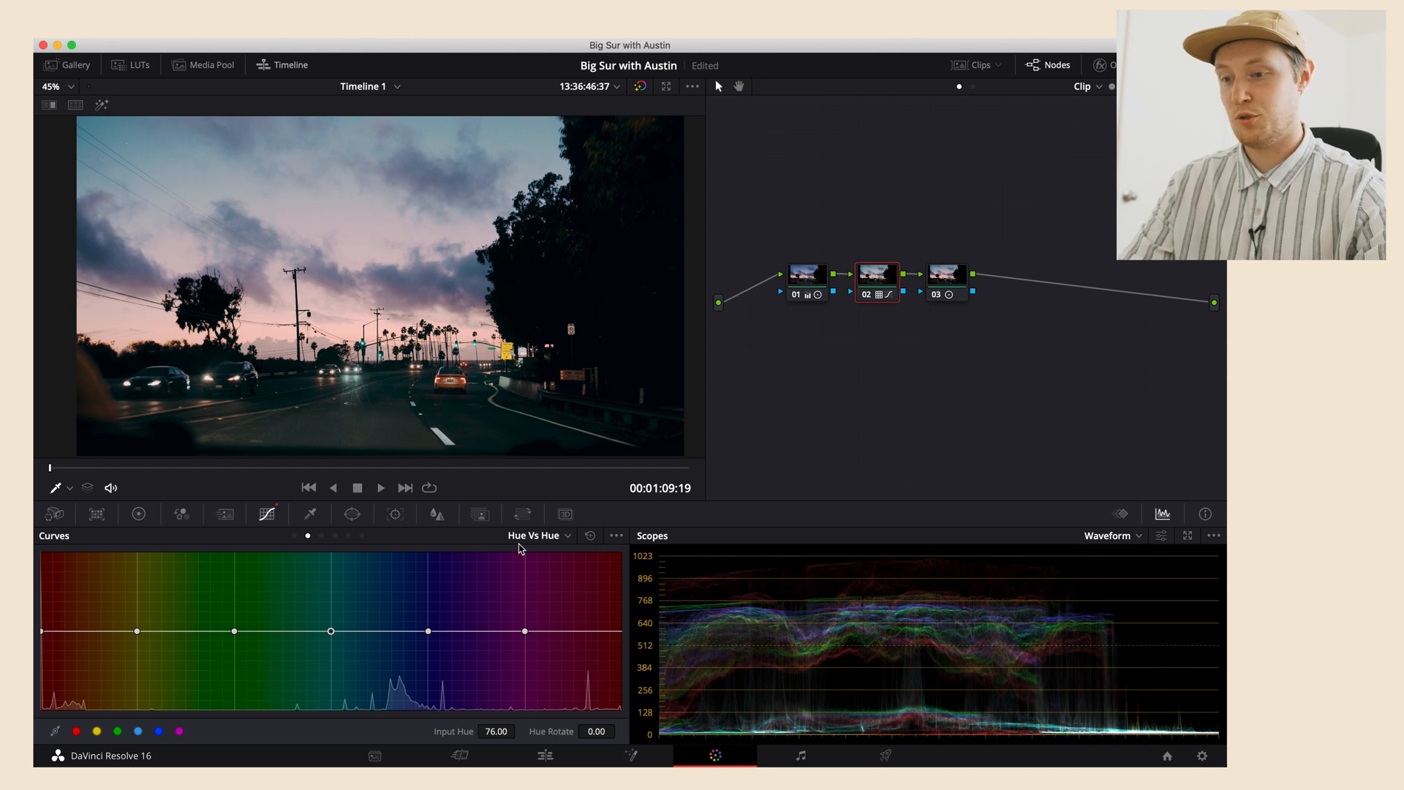
mouse_move(502, 529)
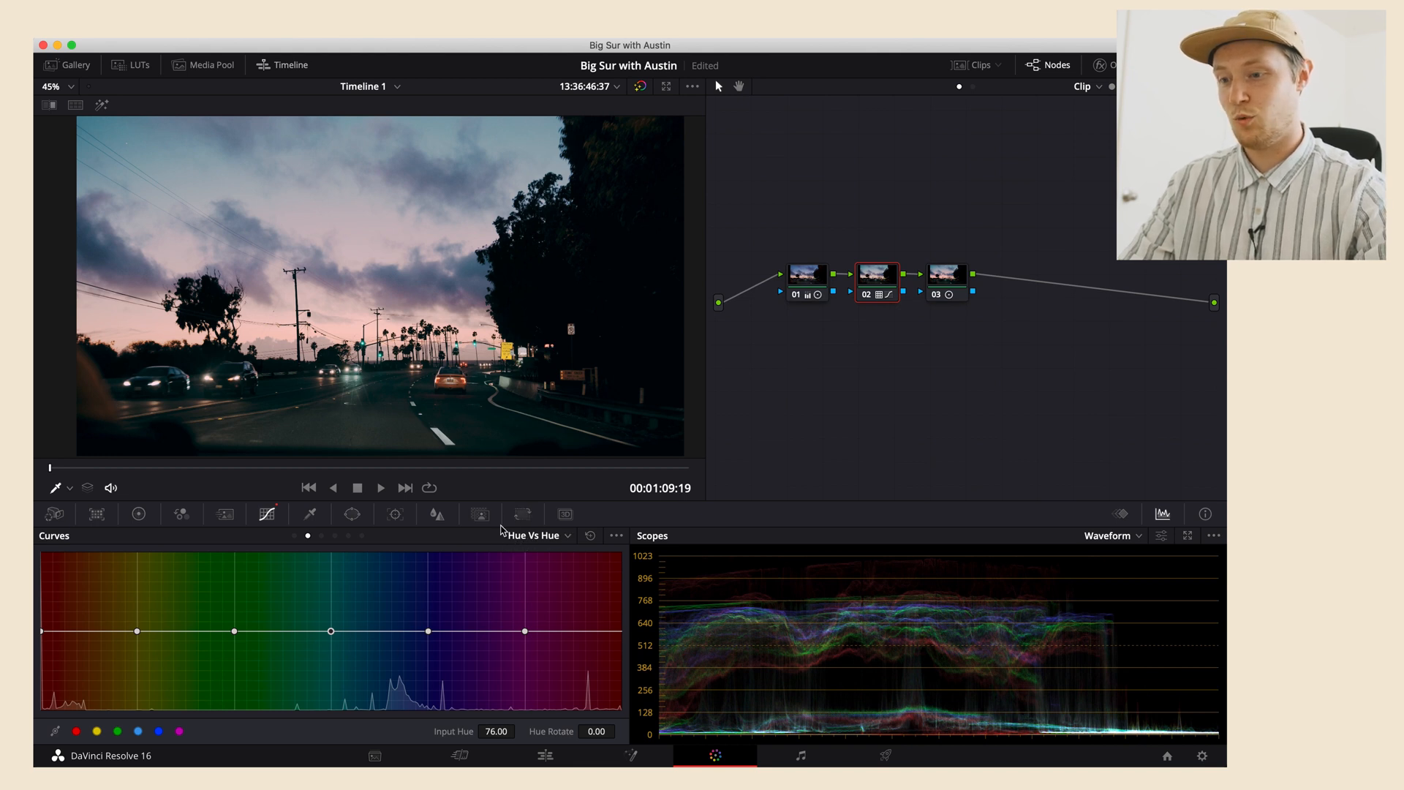
mouse_move(556, 547)
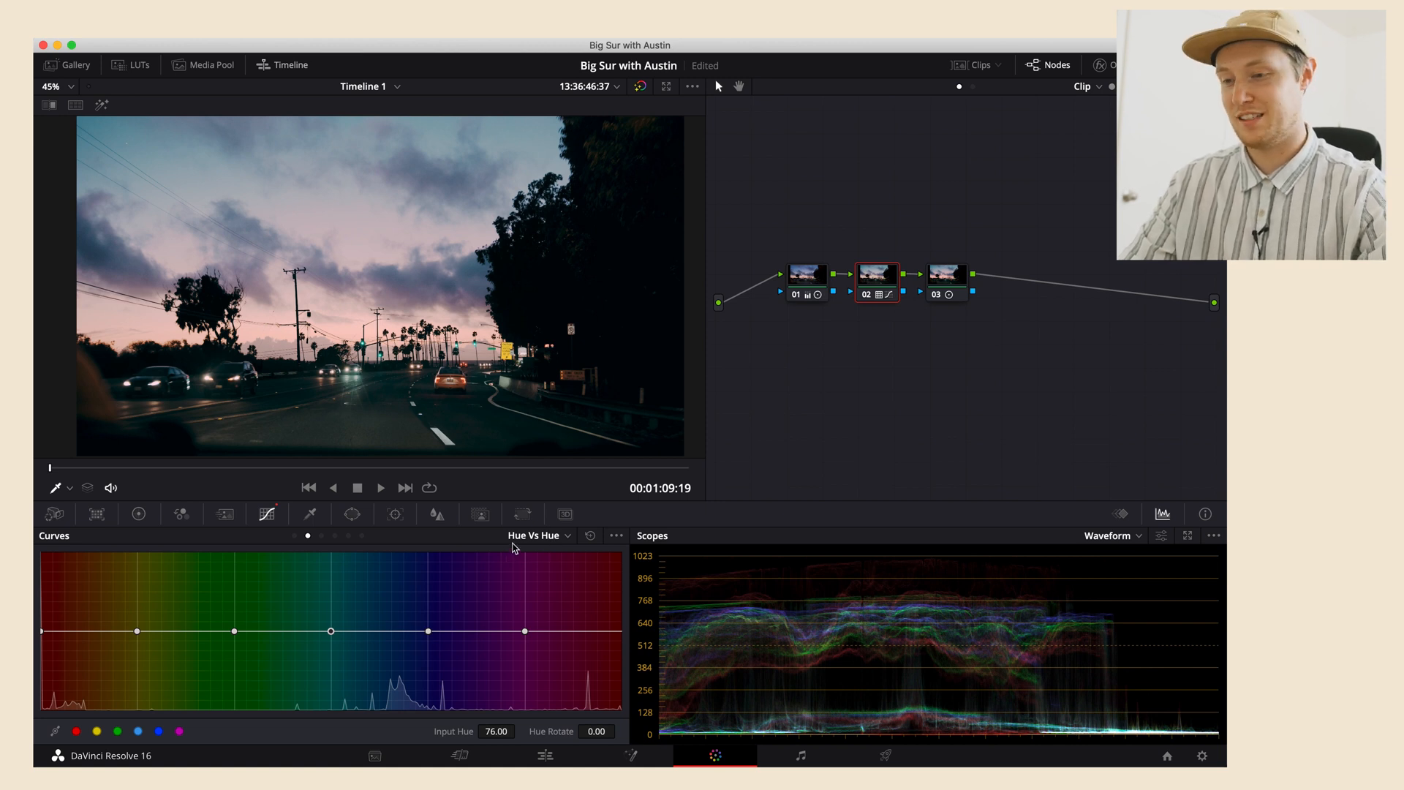
mouse_move(517, 546)
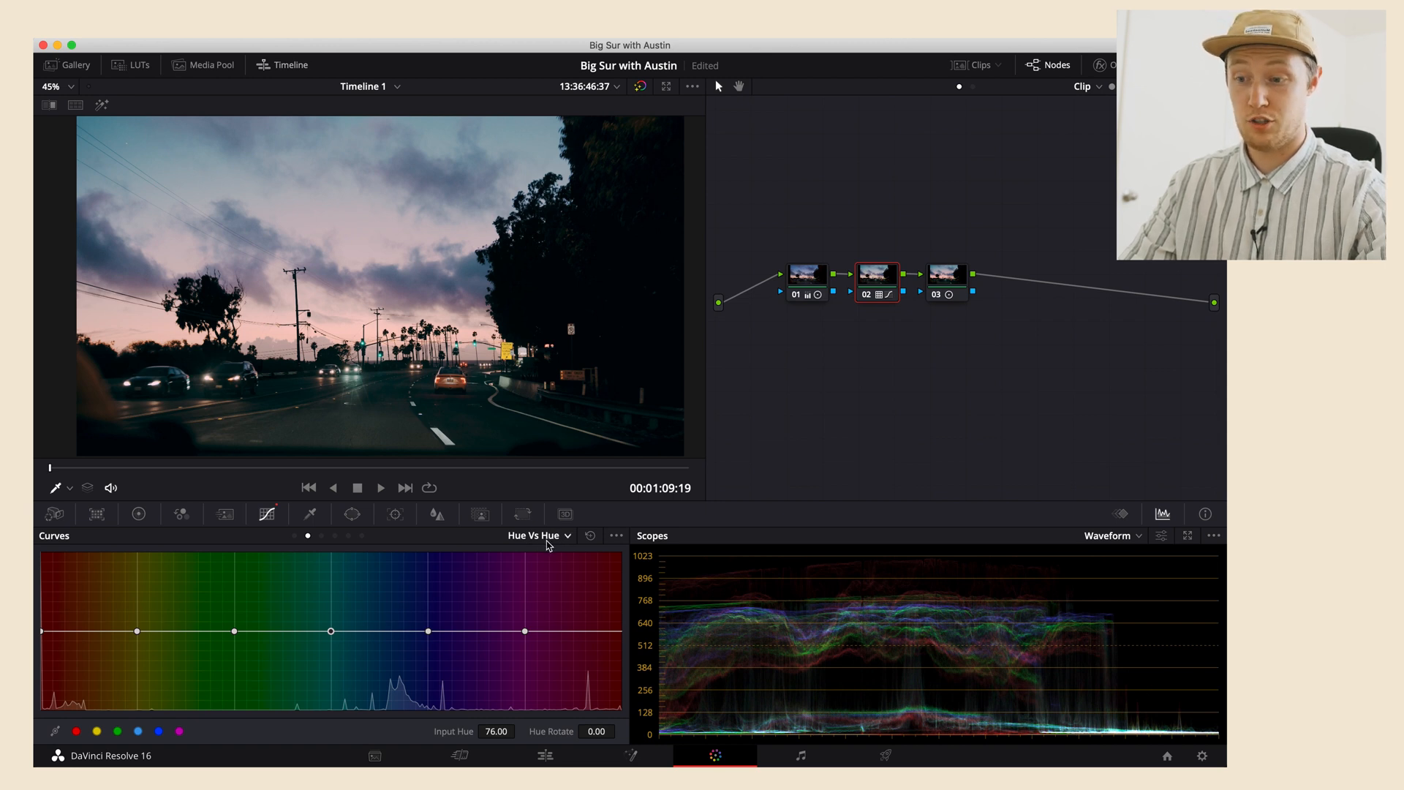
mouse_move(557, 525)
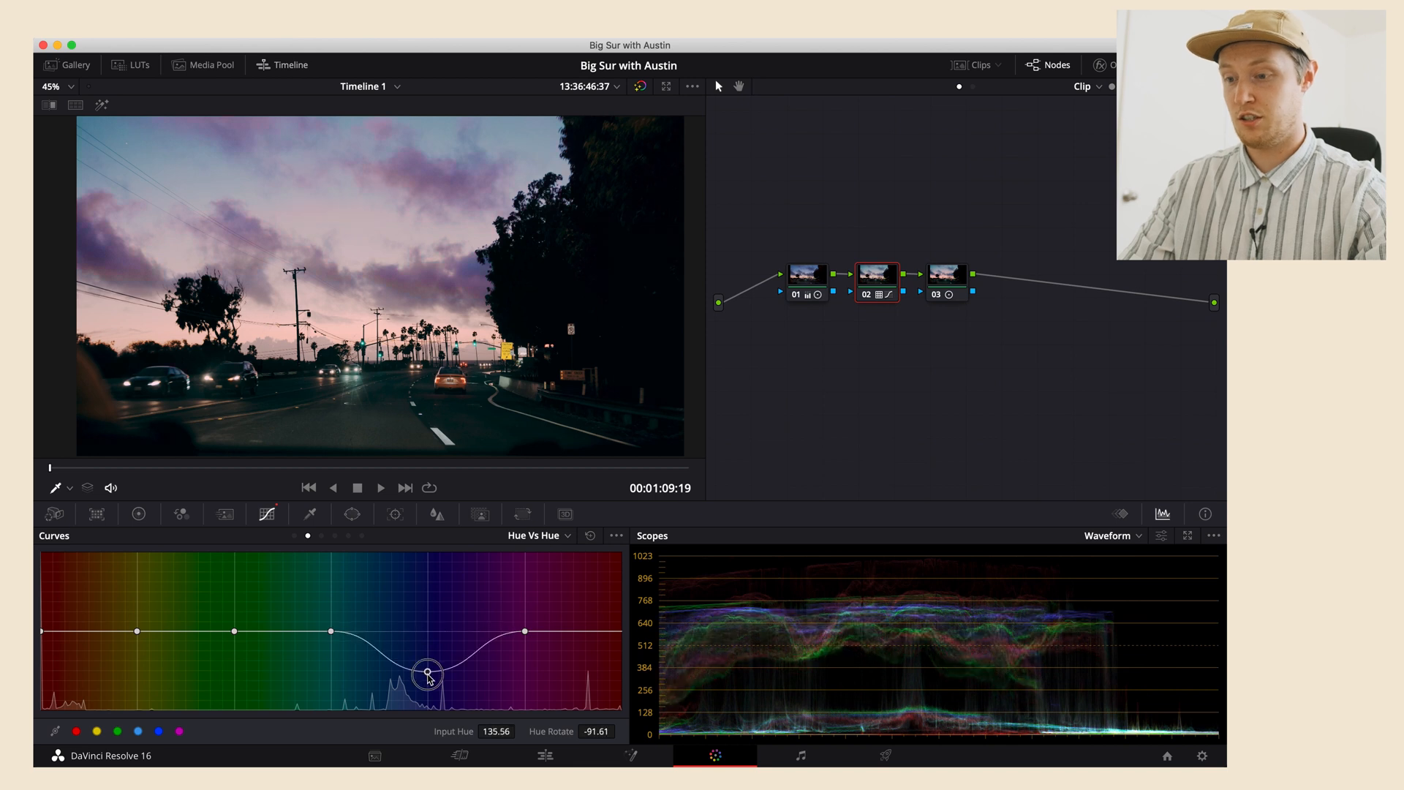
left_click_drag(428, 673, 431, 684)
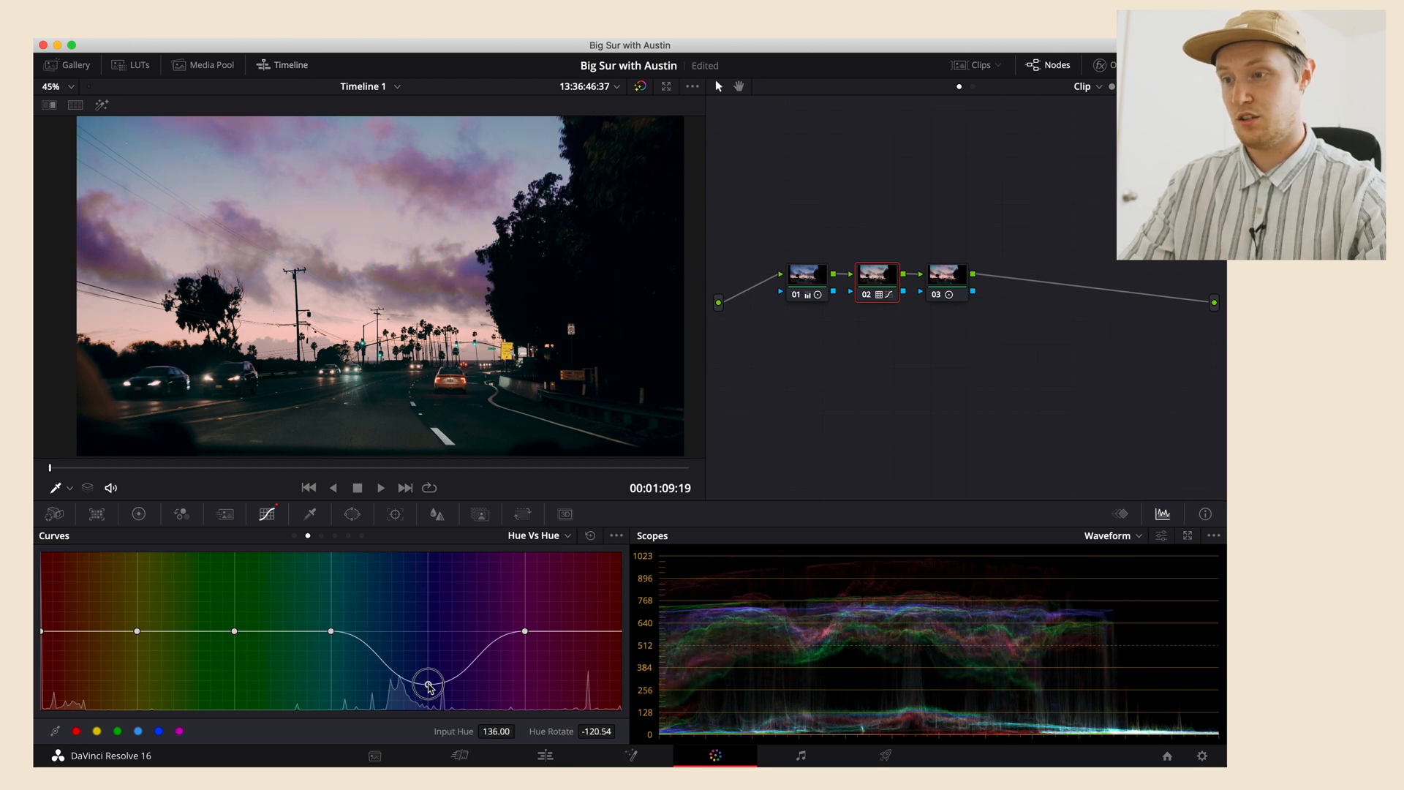
left_click_drag(430, 680, 430, 699)
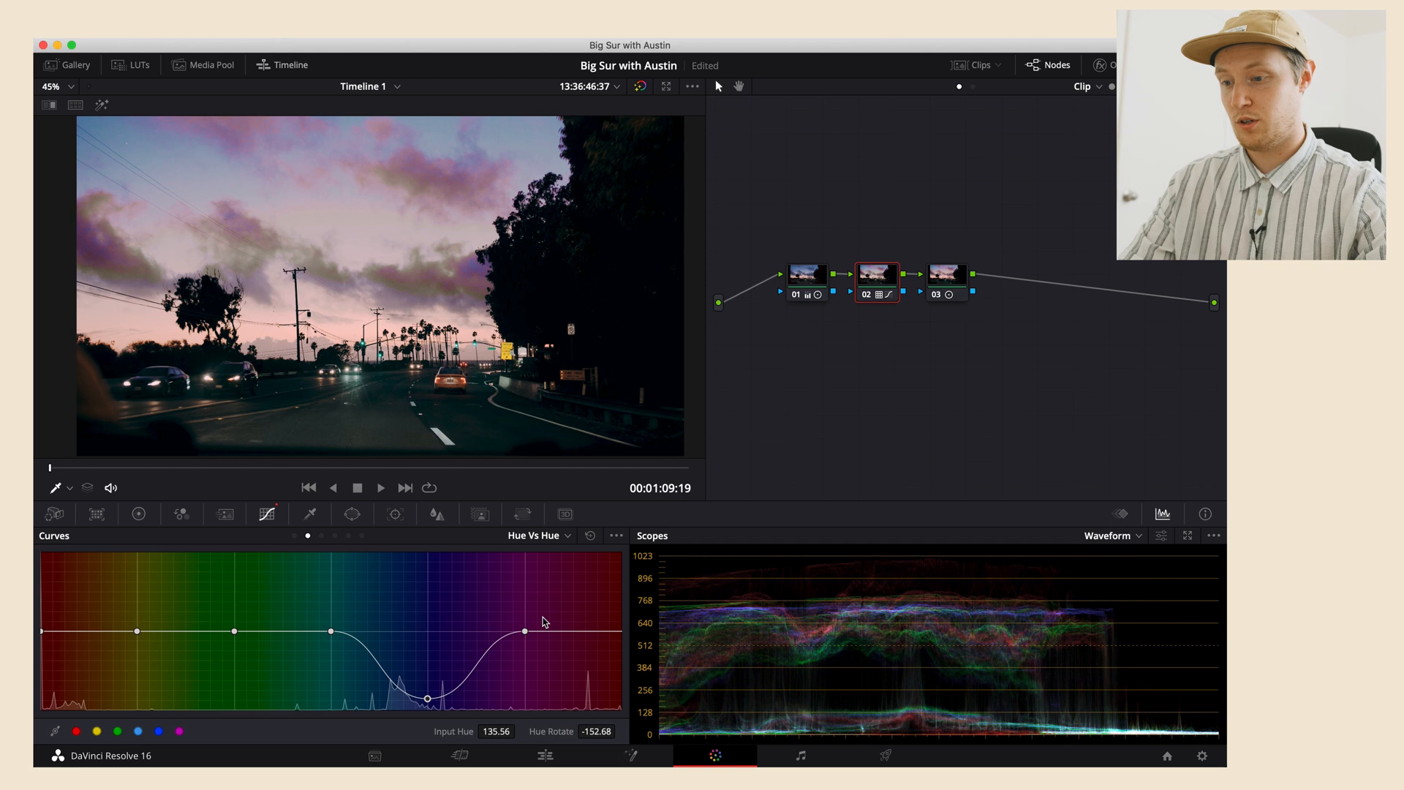
mouse_move(611, 620)
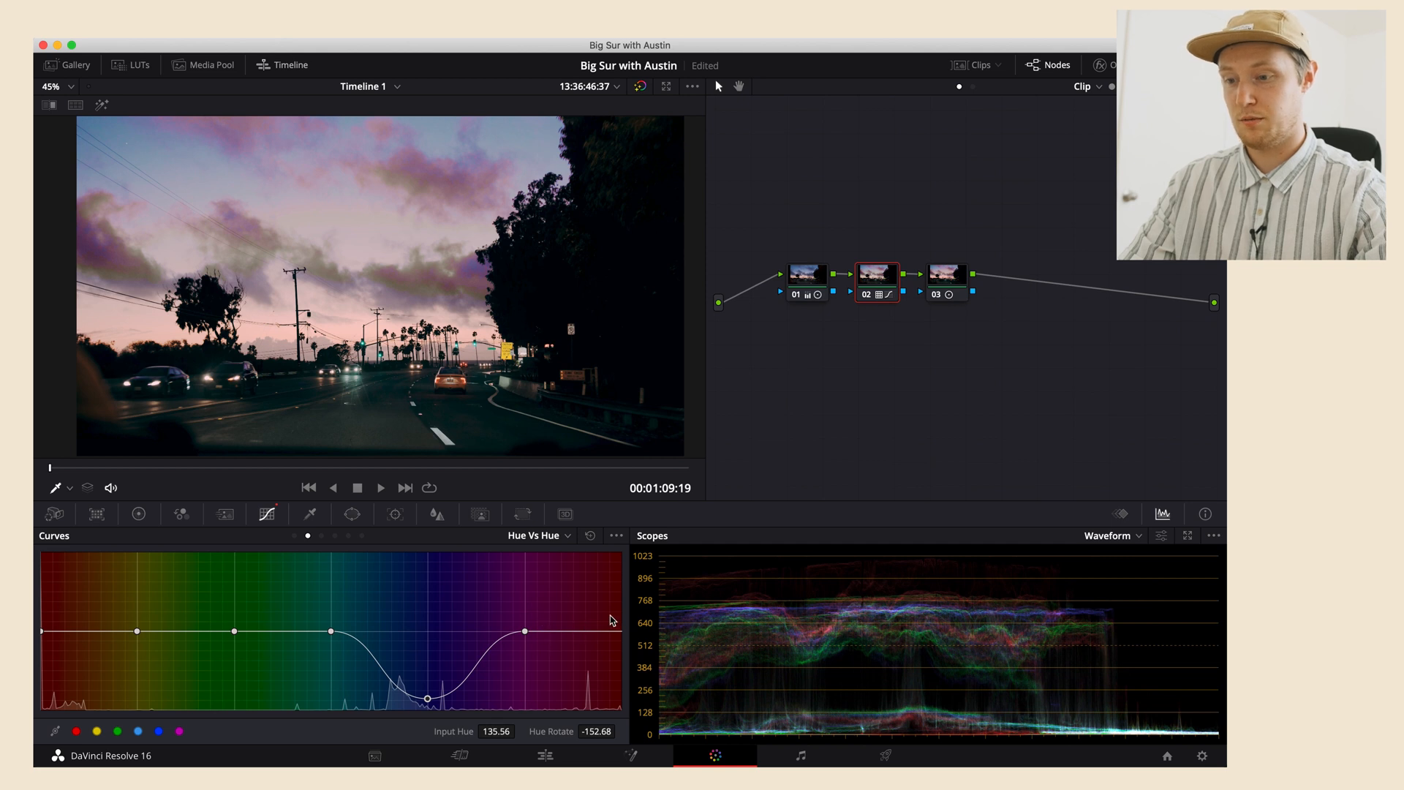
left_click_drag(428, 697, 429, 600)
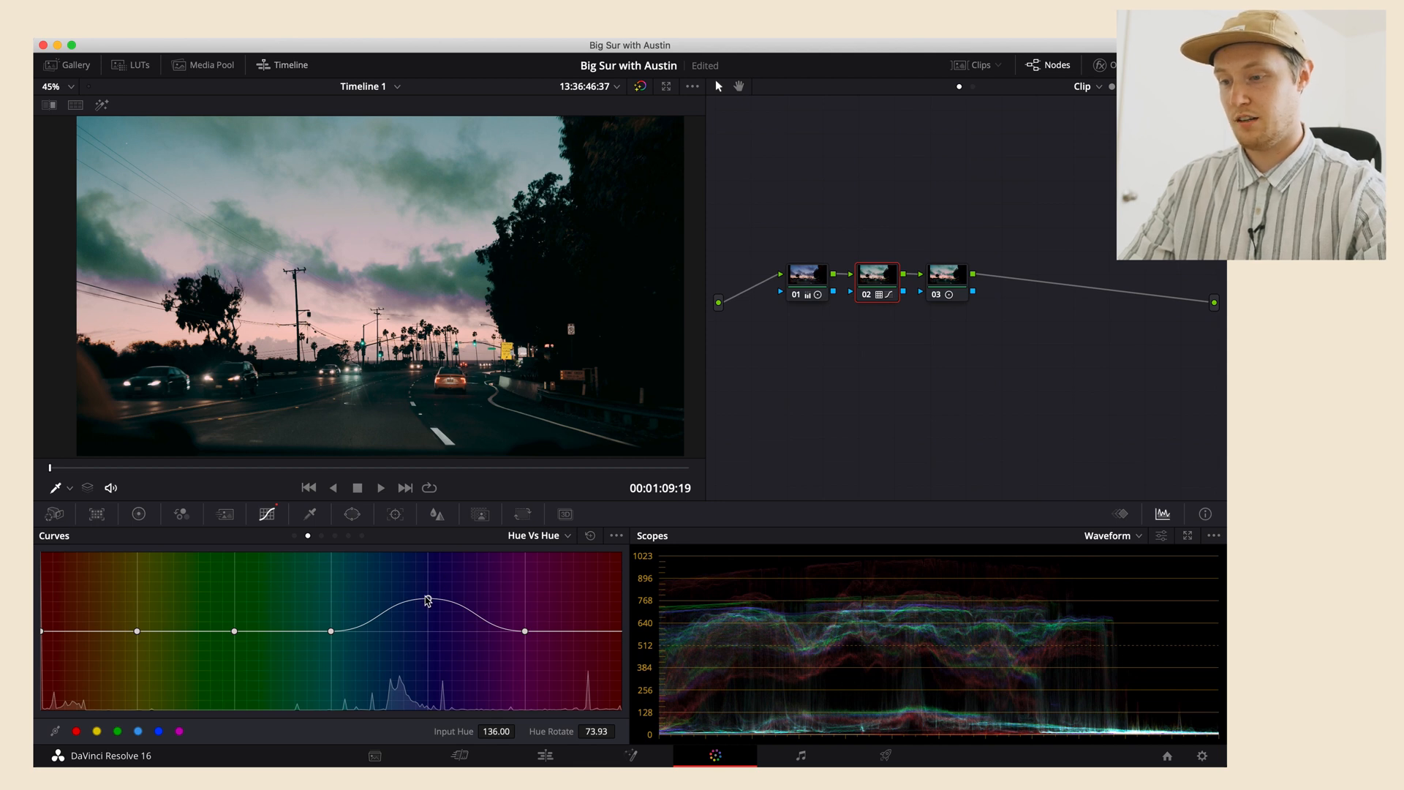
left_click_drag(426, 599, 426, 629)
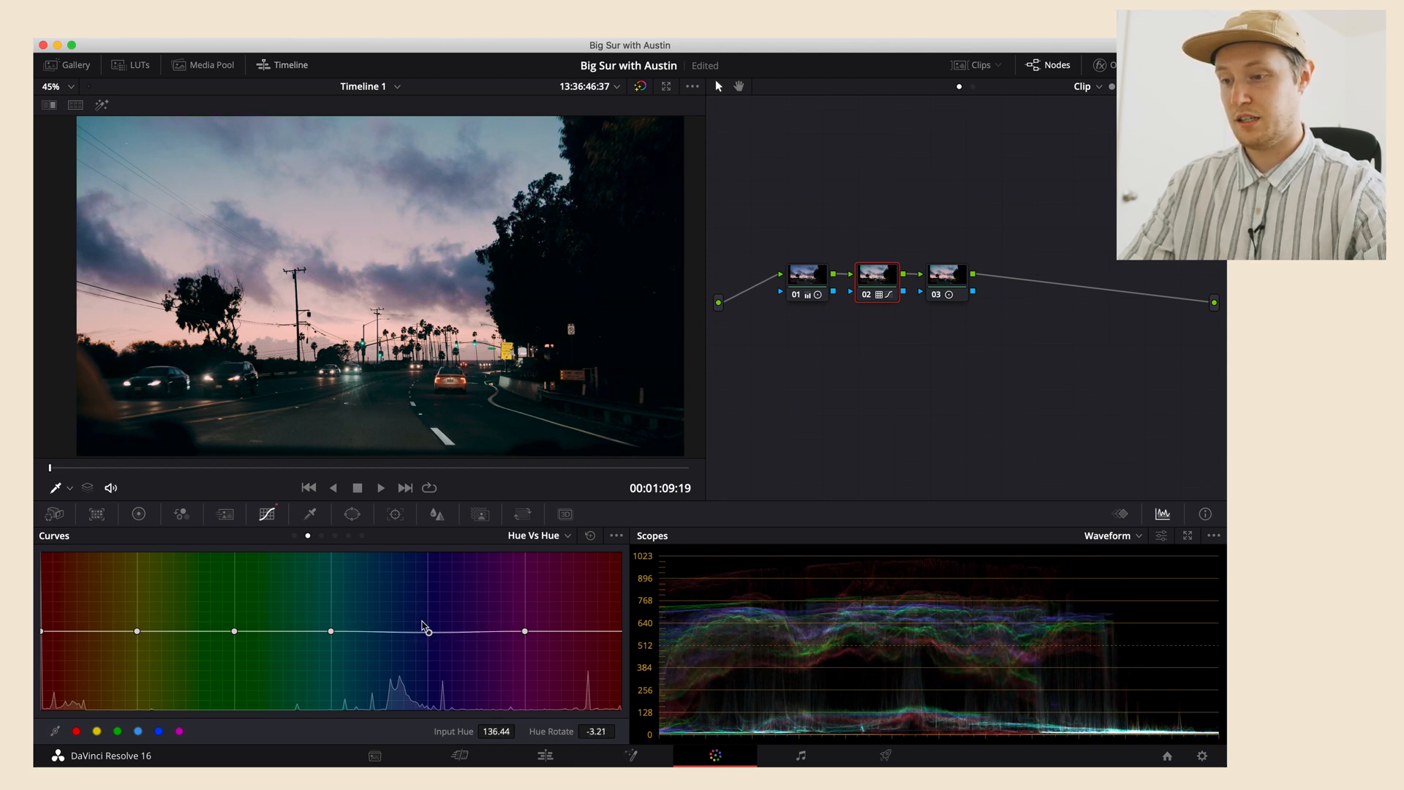
On Hue Vs Sat, halve the red hues' saturation and drain nearly all from the magenta-red end.
left_click(321, 536)
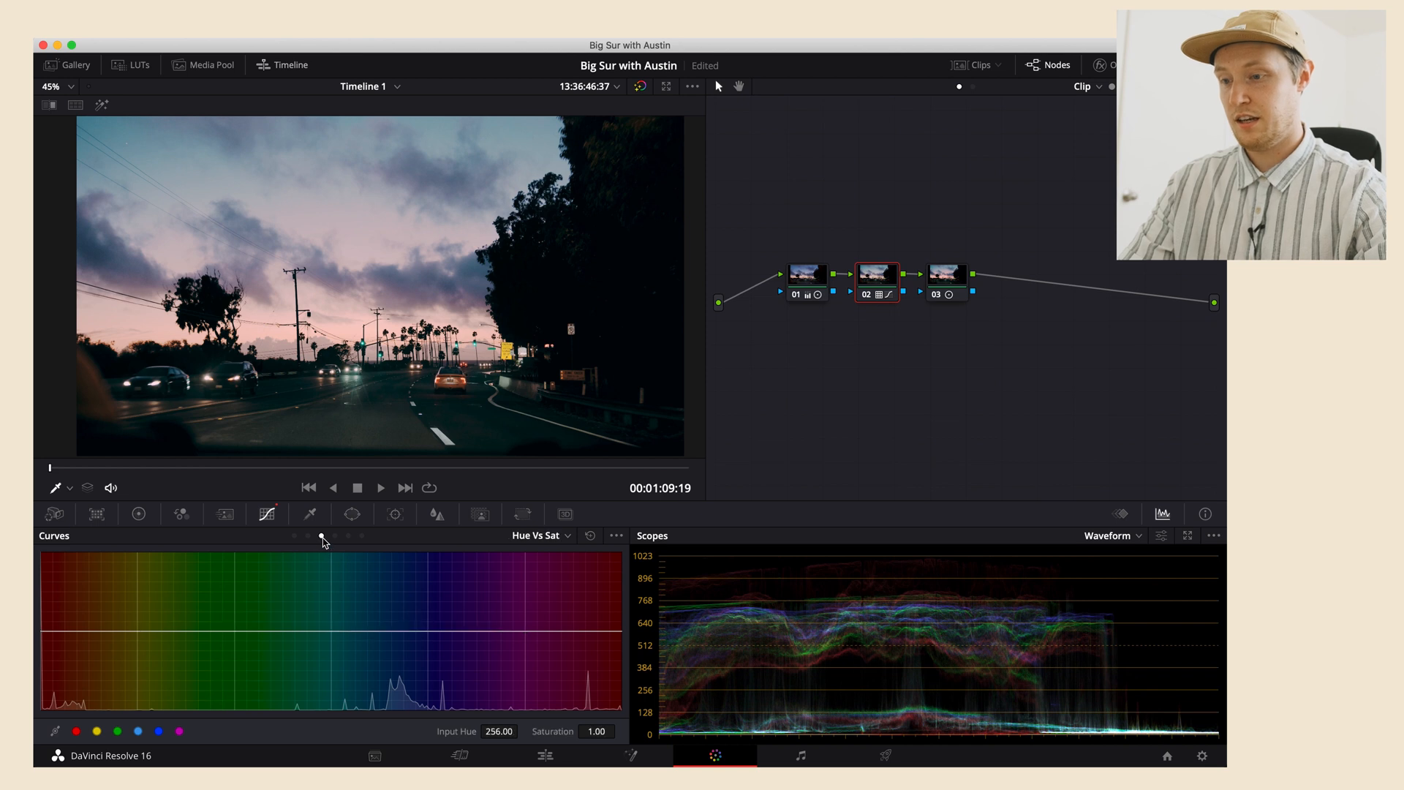
left_click(76, 732)
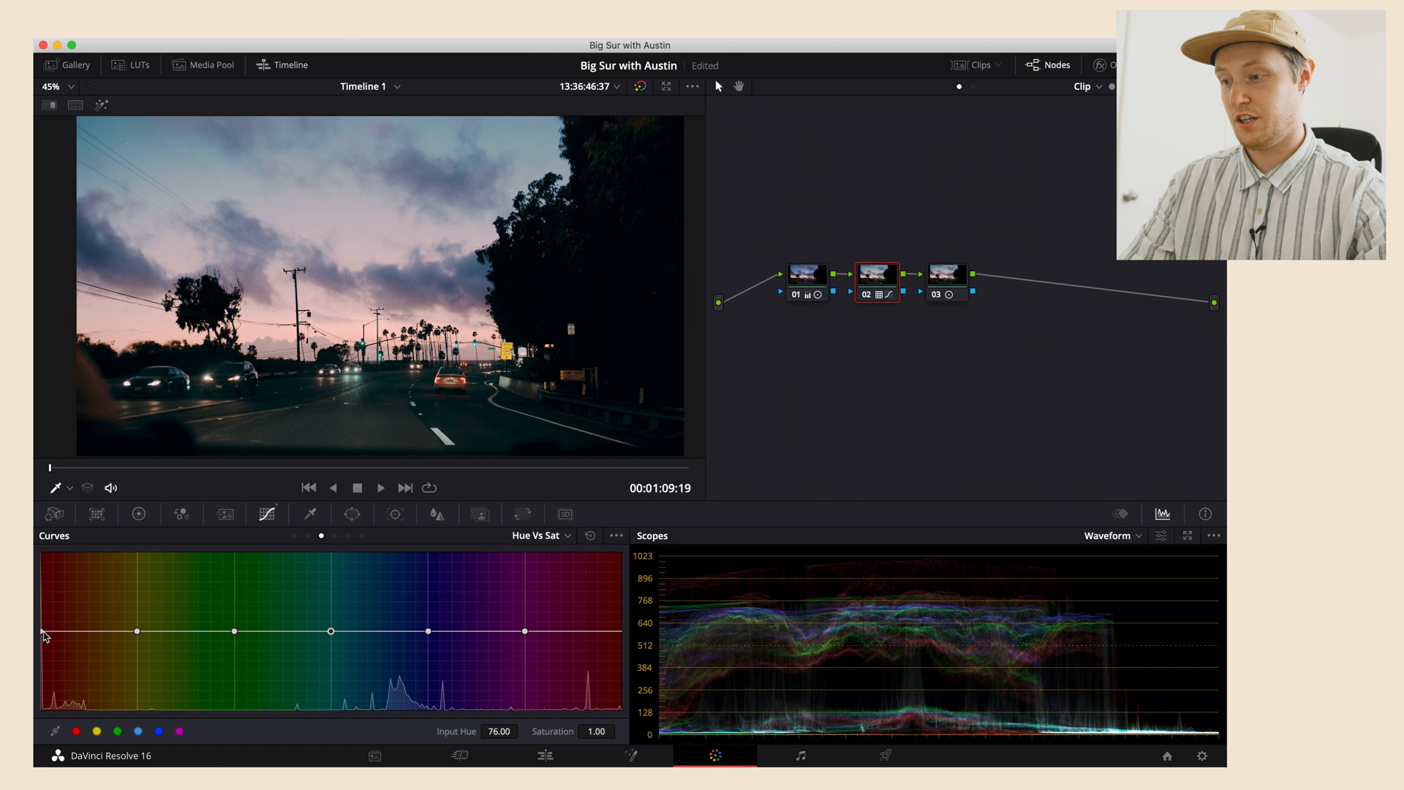
mouse_move(514, 569)
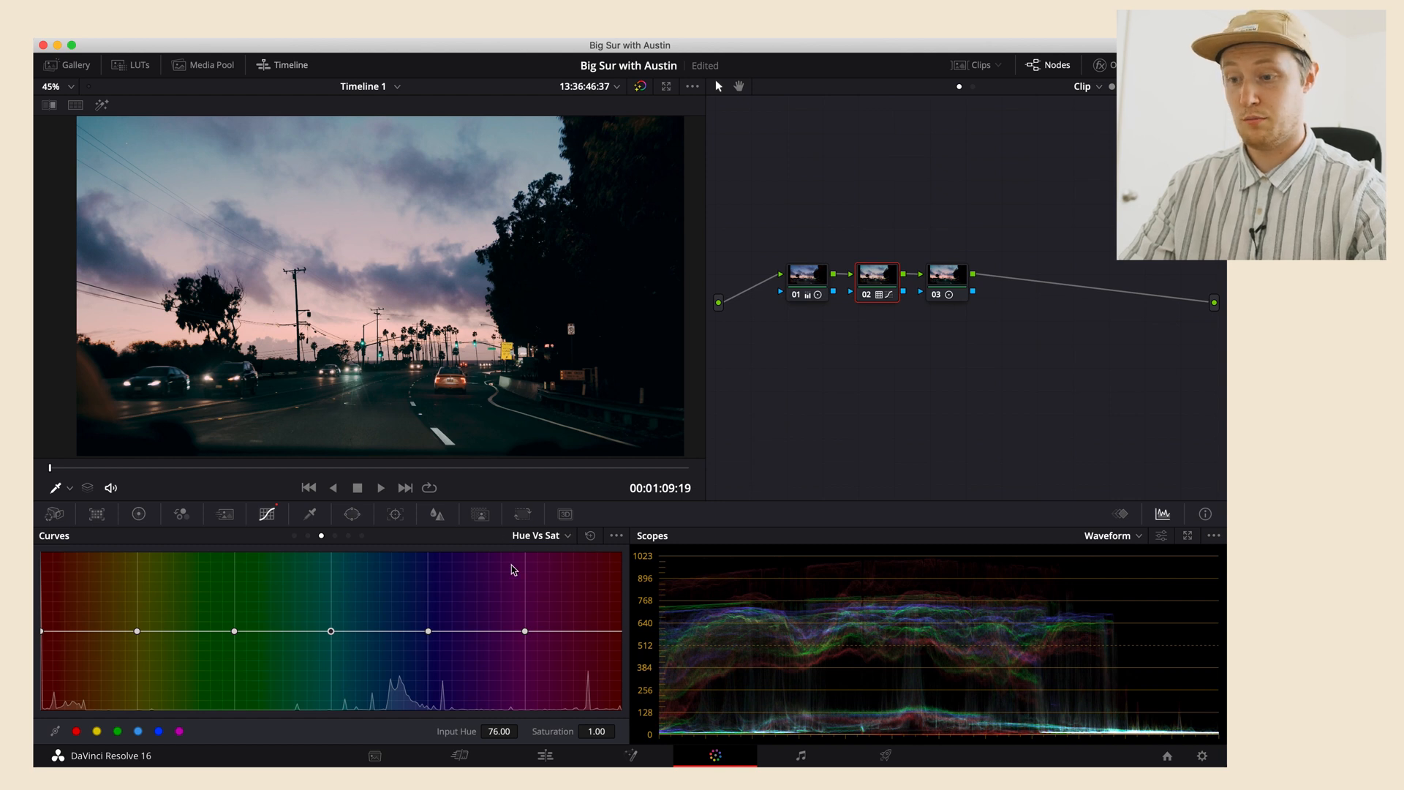
mouse_move(492, 564)
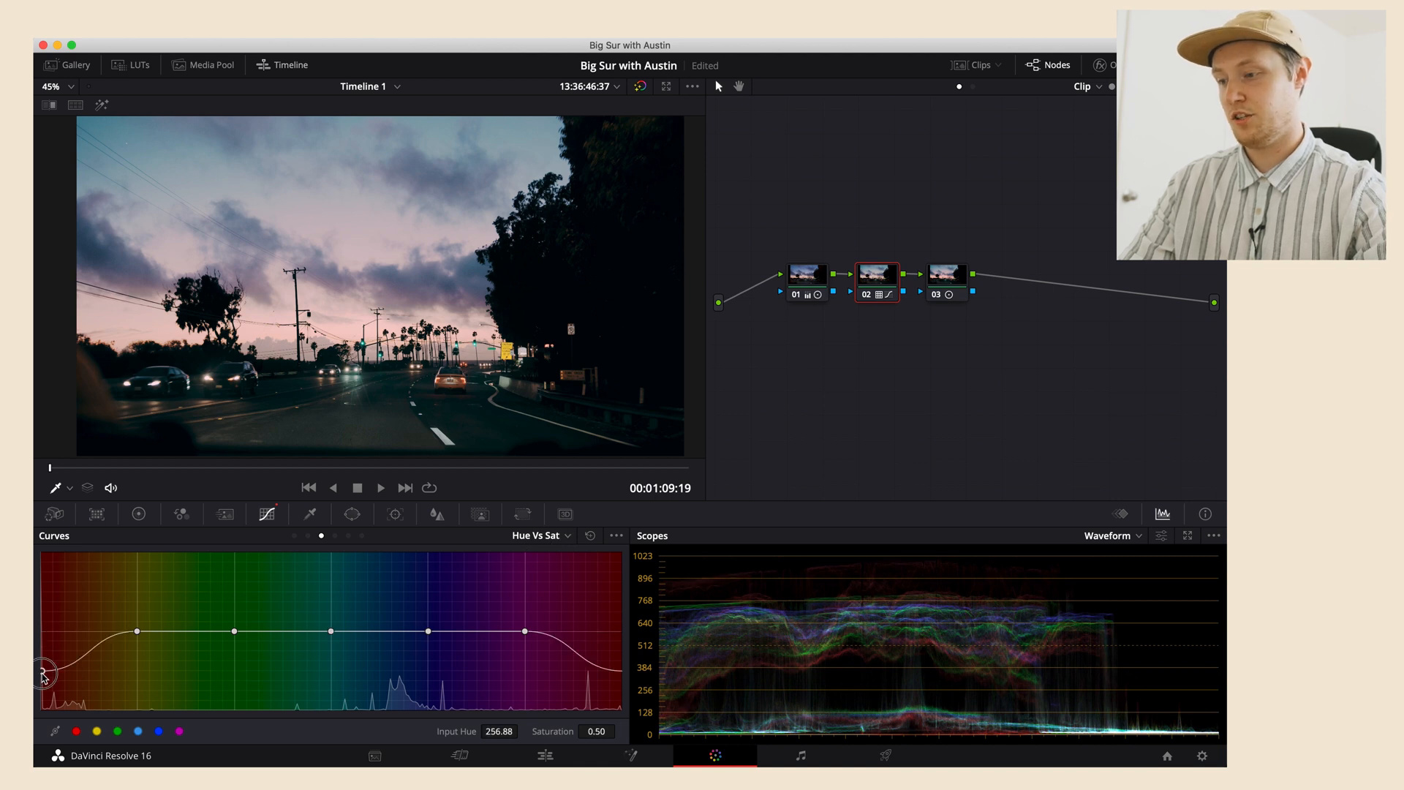
left_click_drag(42, 671, 38, 708)
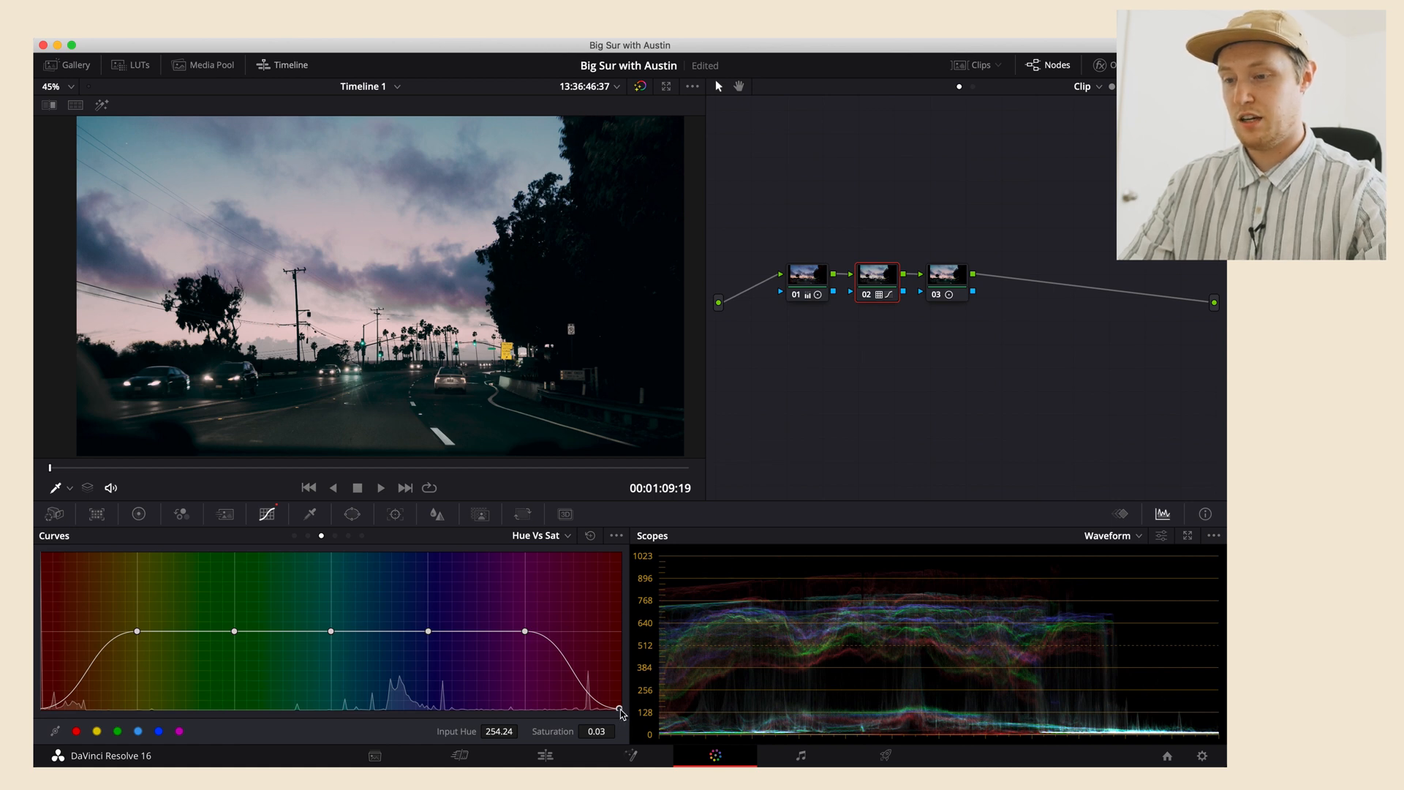
left_click_drag(619, 712, 619, 632)
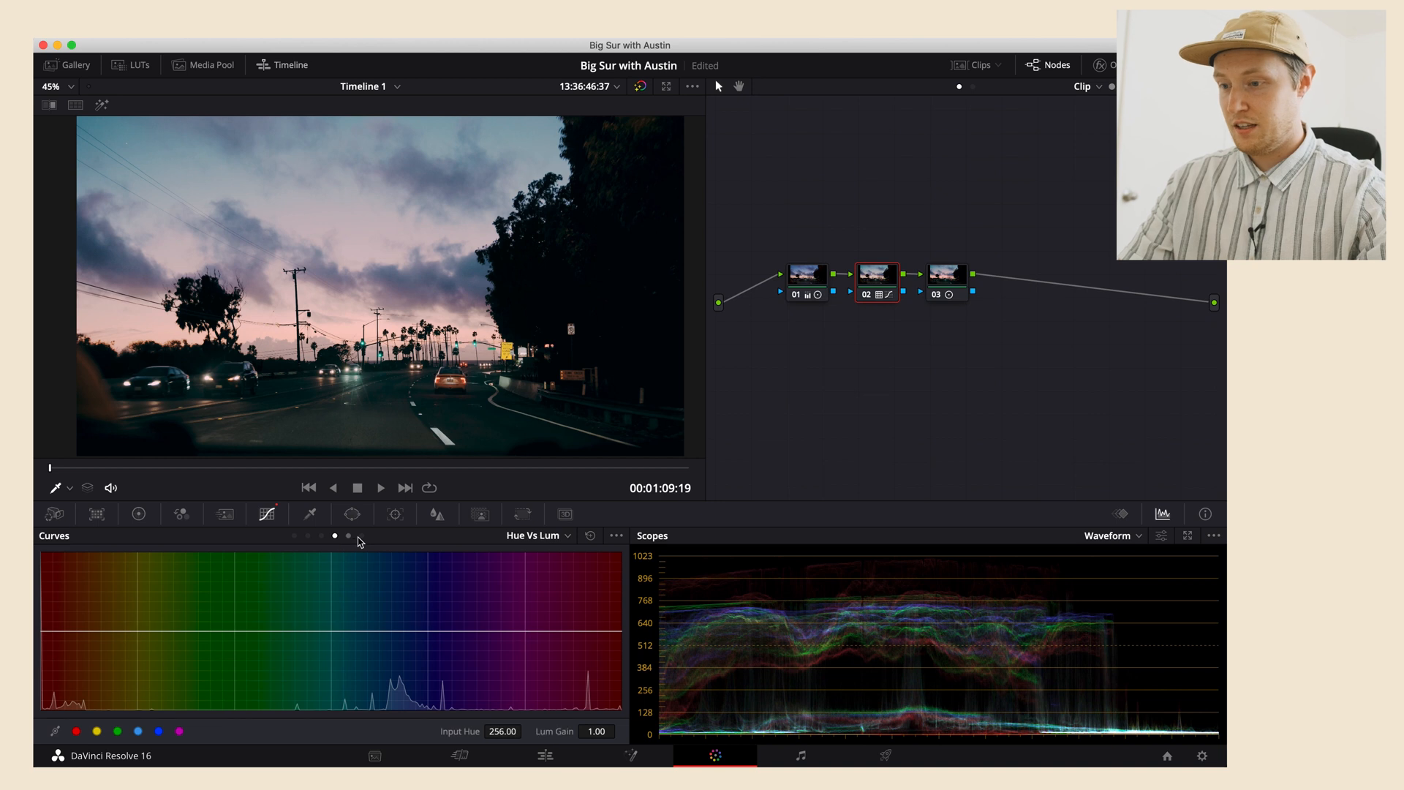
Add points on Hue Vs Lum and dip the blue range to darken the sky.
left_click(76, 731)
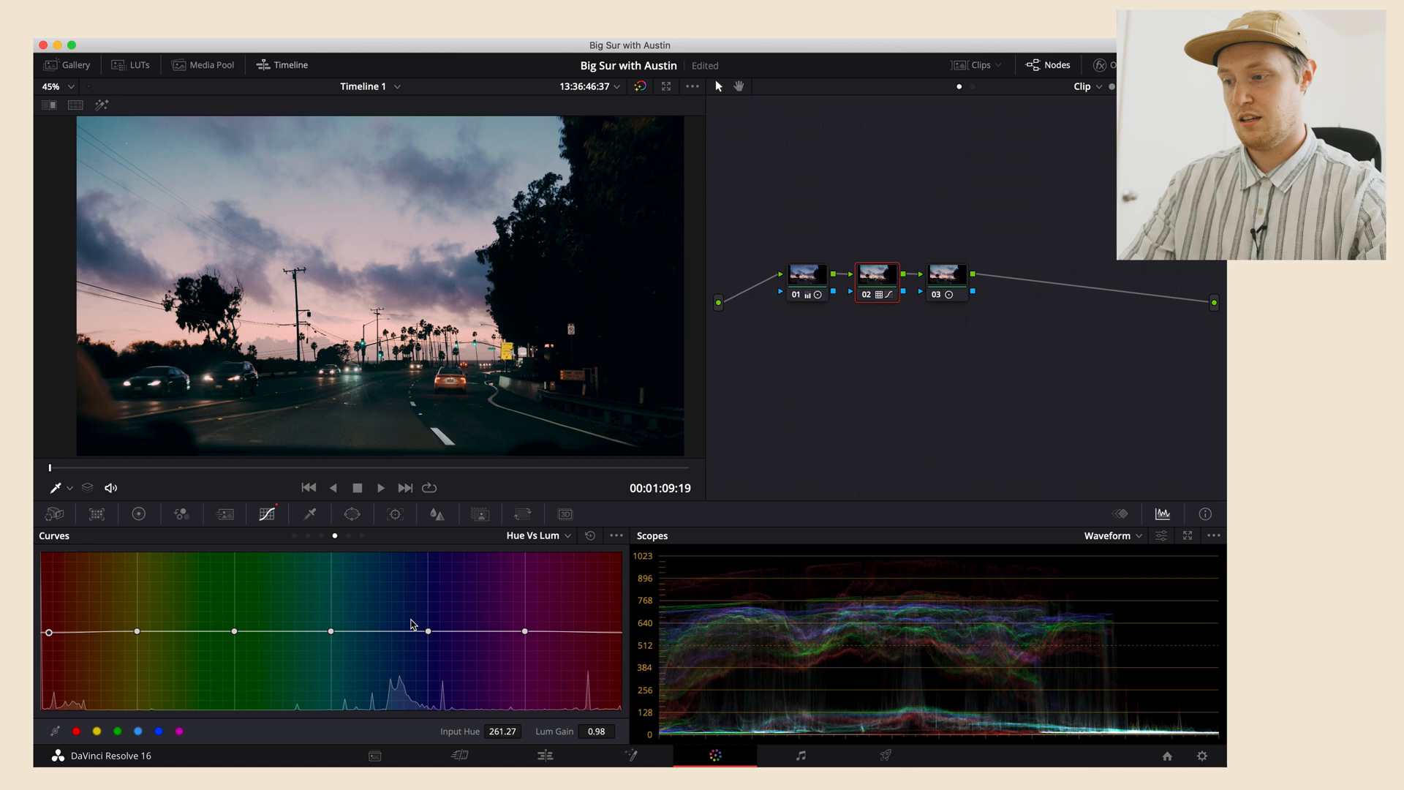
left_click_drag(422, 630, 423, 653)
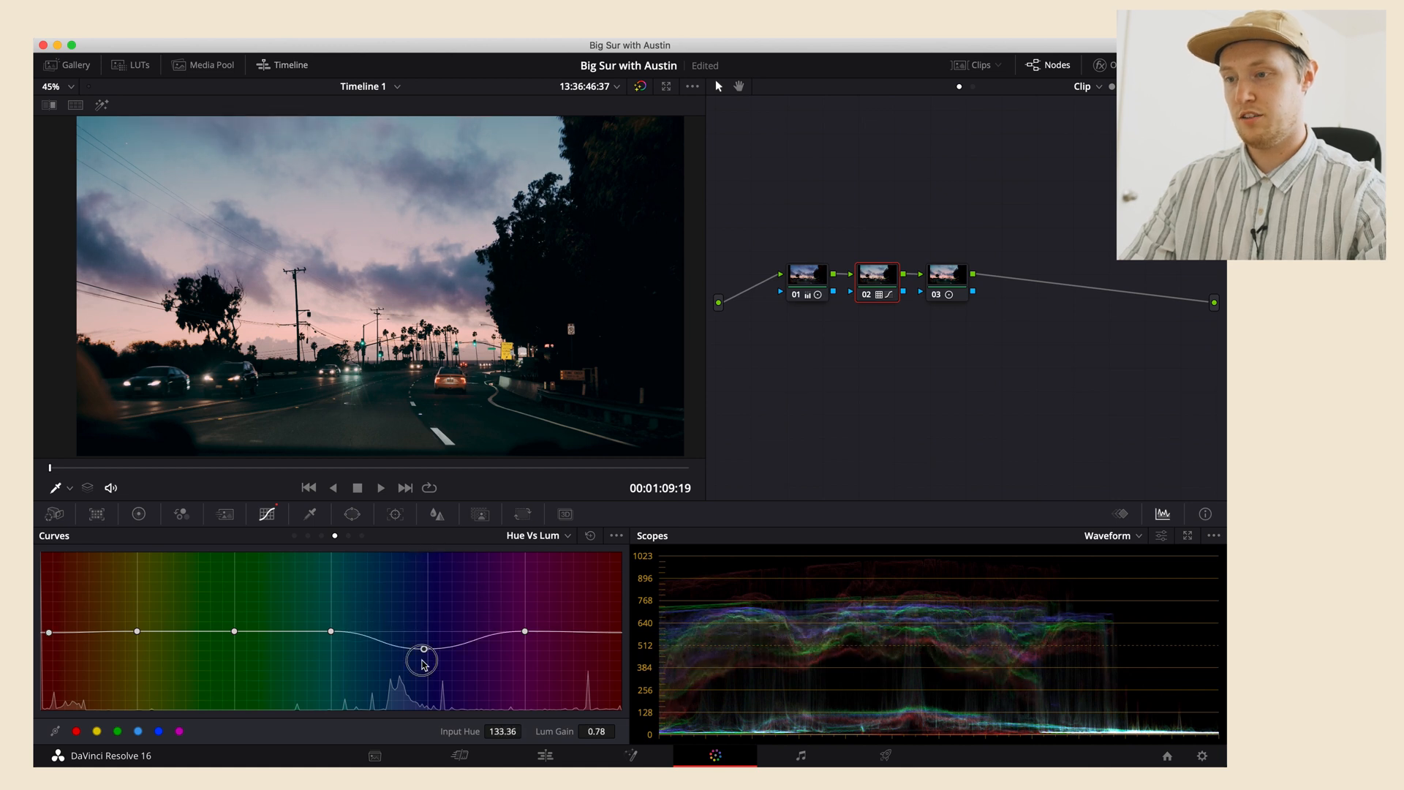
left_click_drag(422, 651, 439, 670)
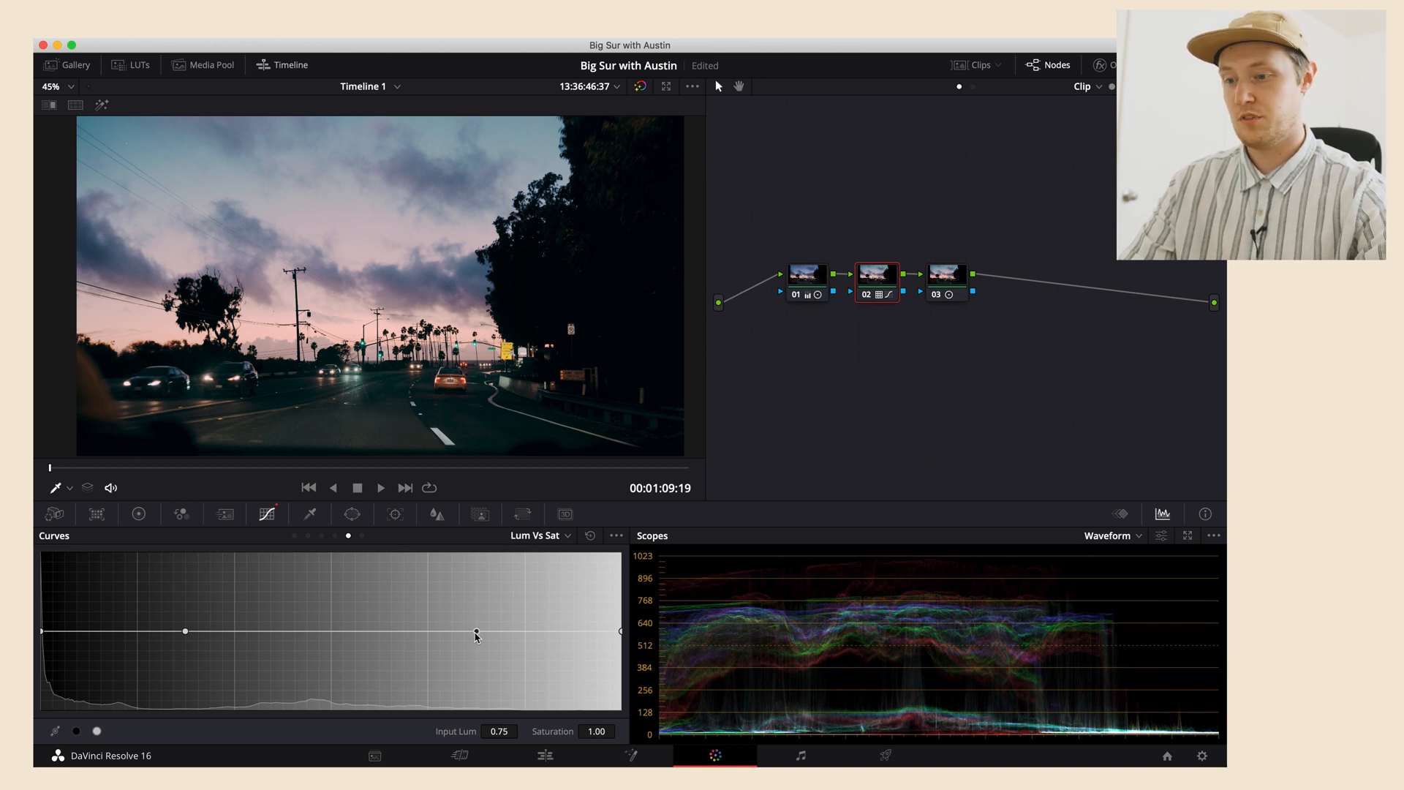
On Lum Vs Sat, raise highlight saturation to 2.00 and lower shadow saturation to about 0.52.
left_click_drag(474, 632, 422, 548)
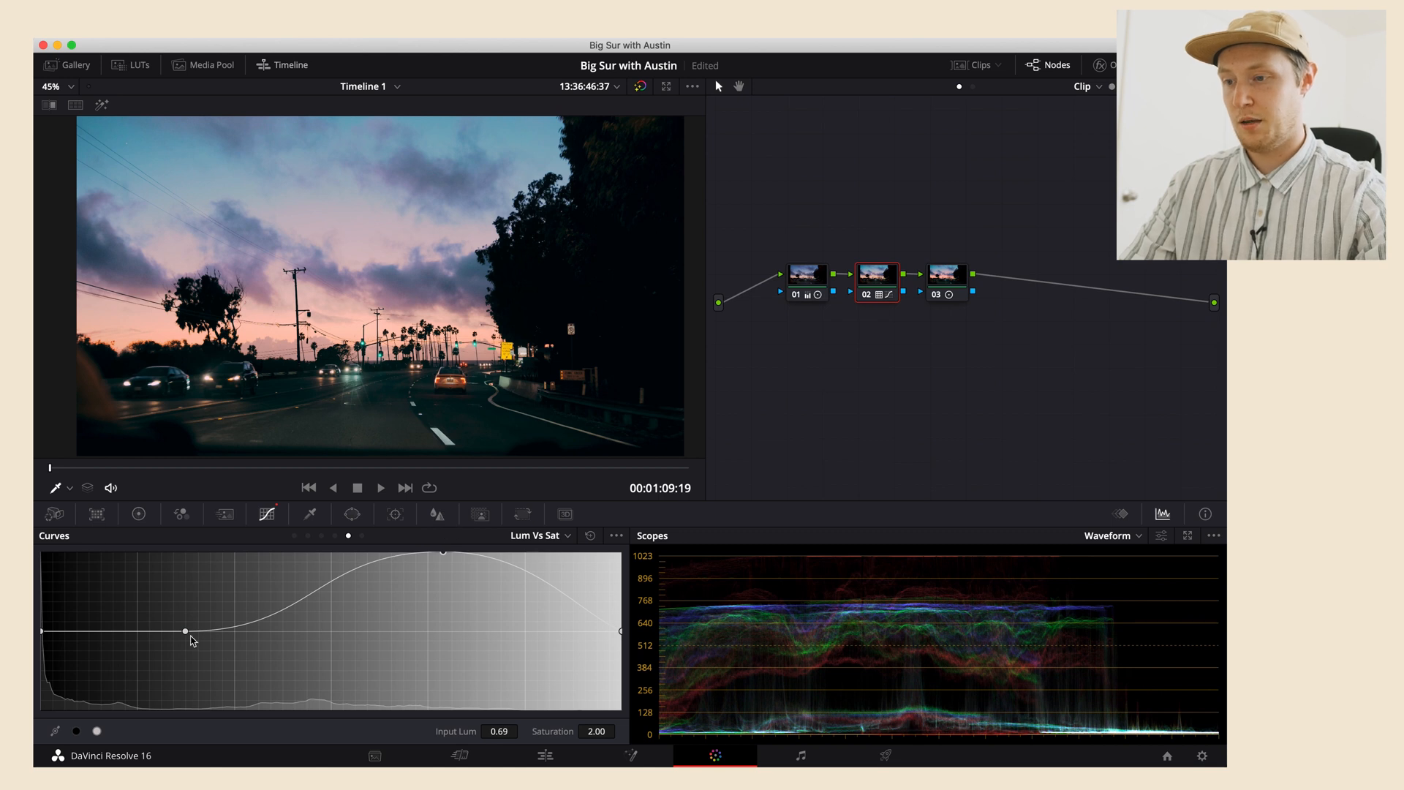
left_click_drag(186, 632, 168, 668)
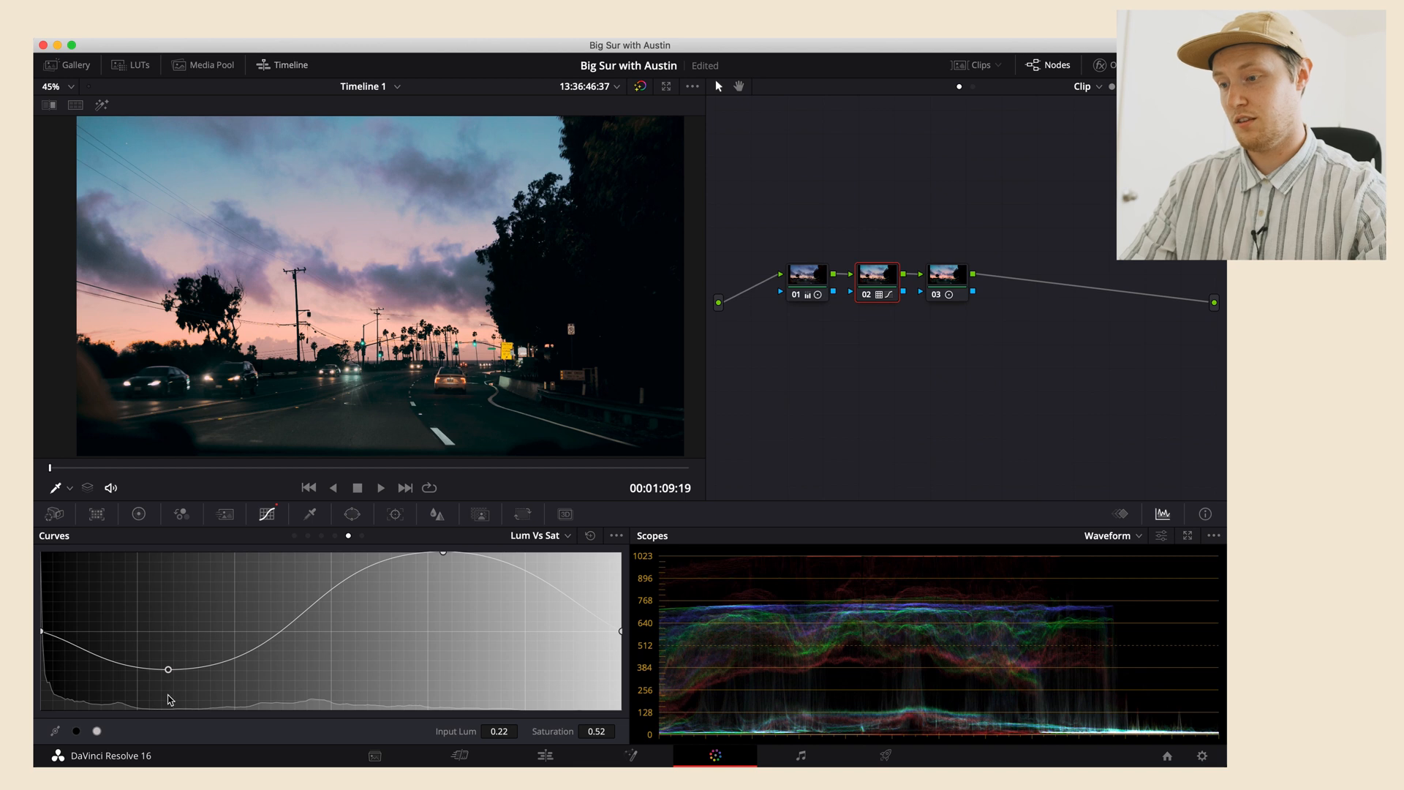
mouse_move(414, 572)
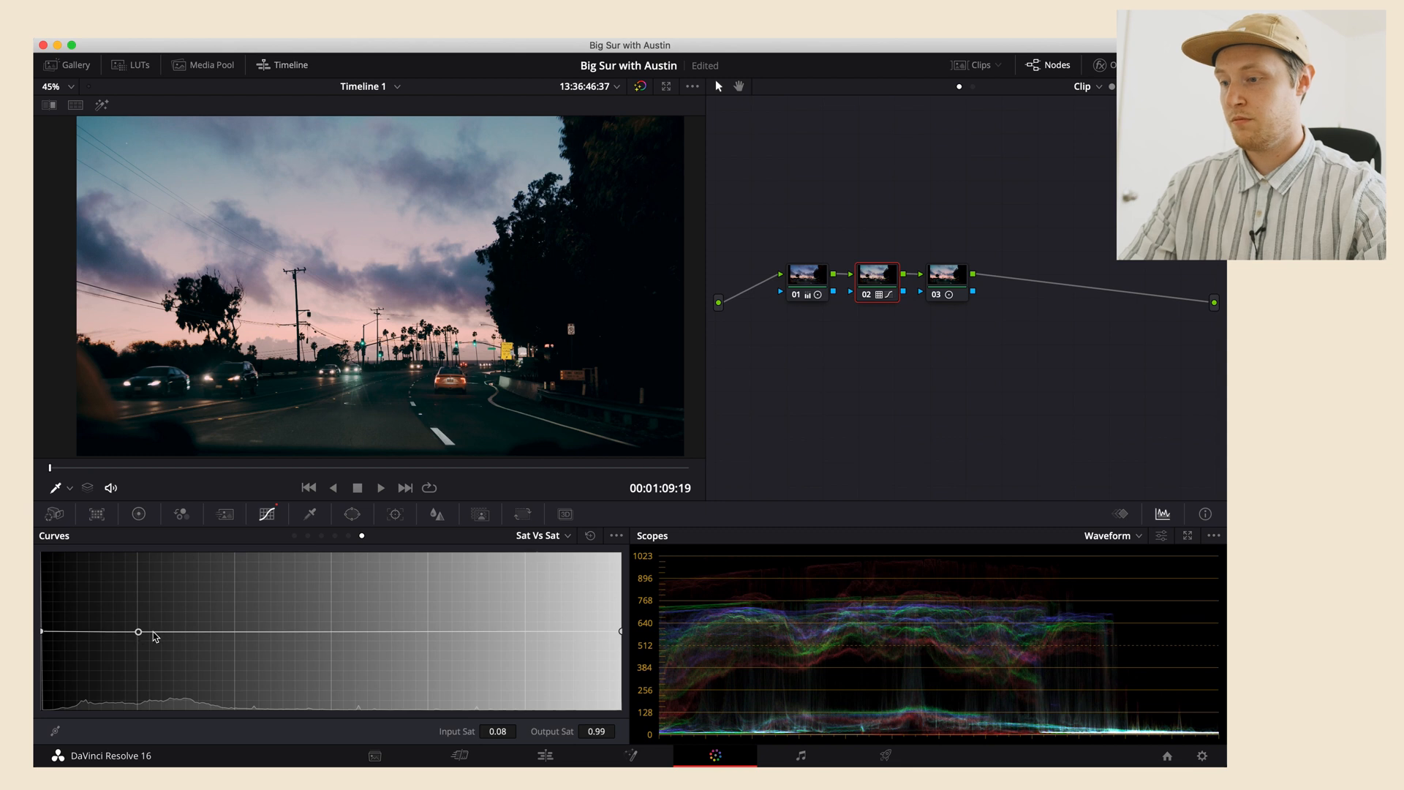
mouse_move(213, 640)
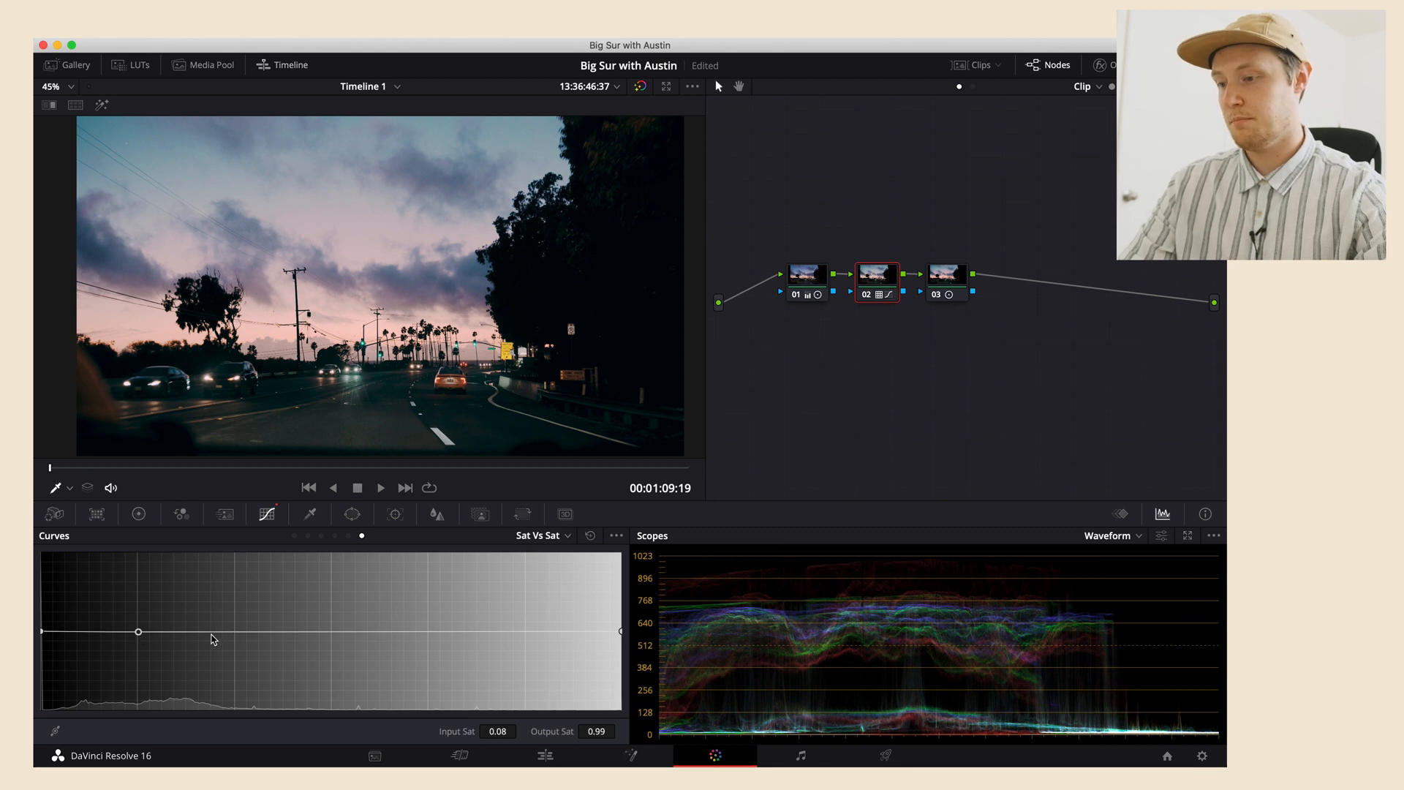
left_click_drag(139, 632, 215, 663)
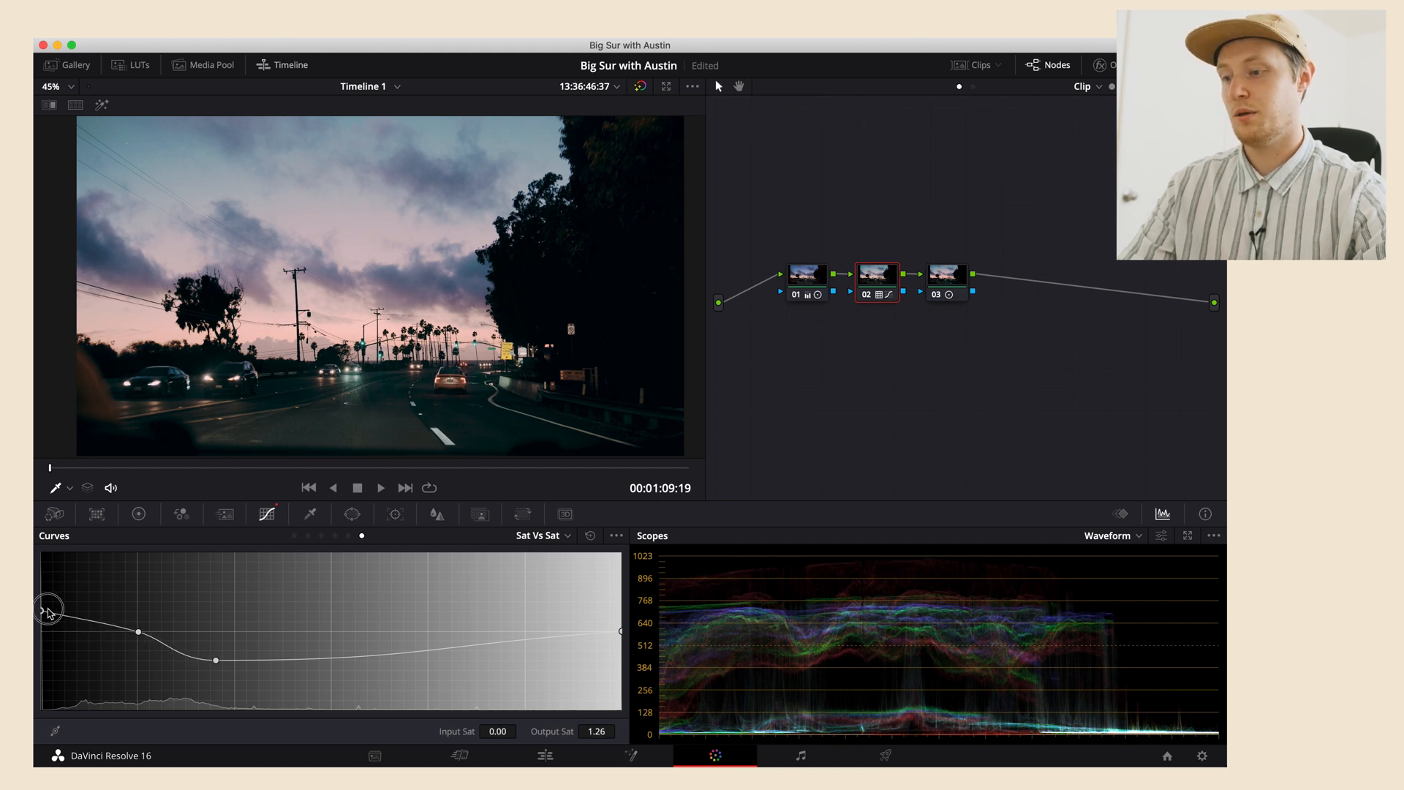
left_click_drag(50, 607, 136, 632)
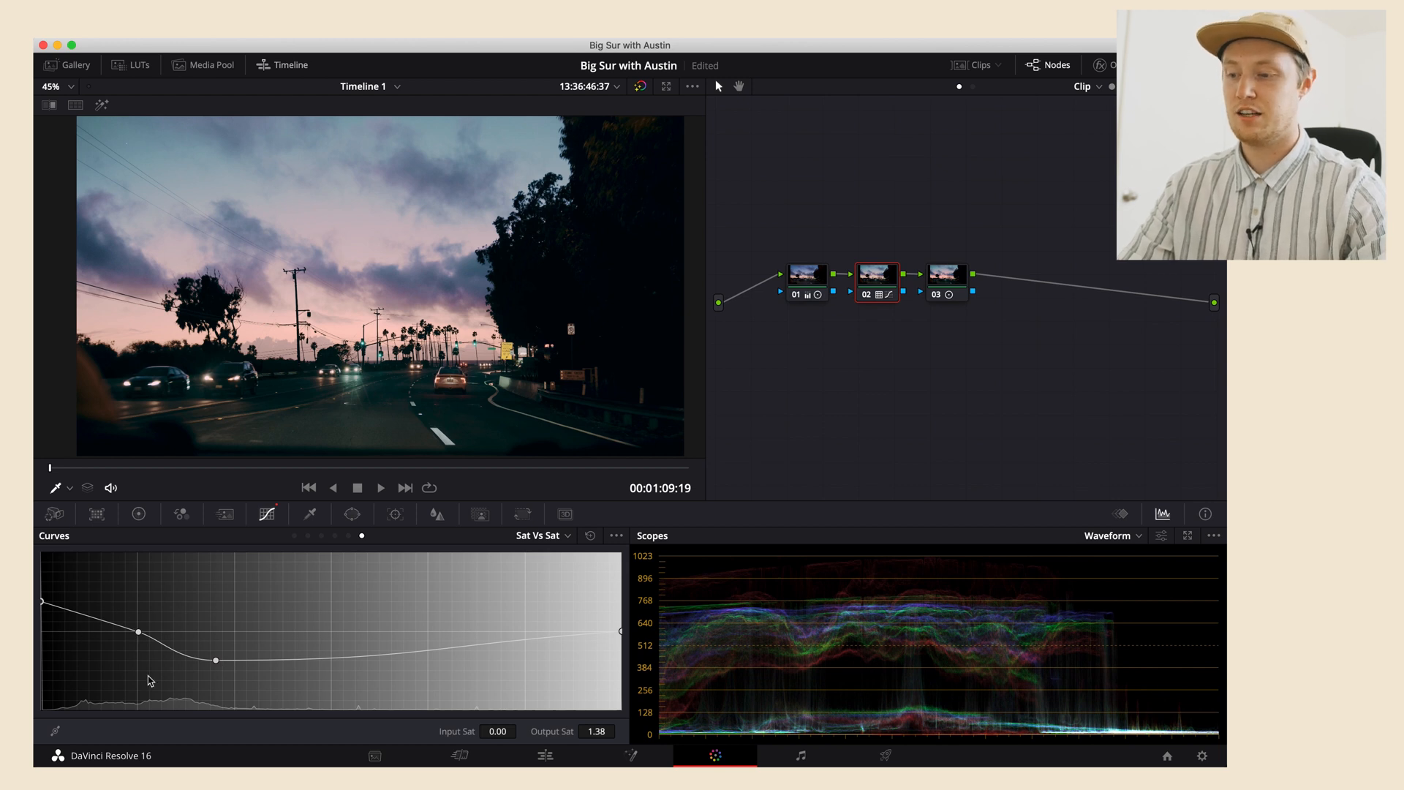
mouse_move(170, 673)
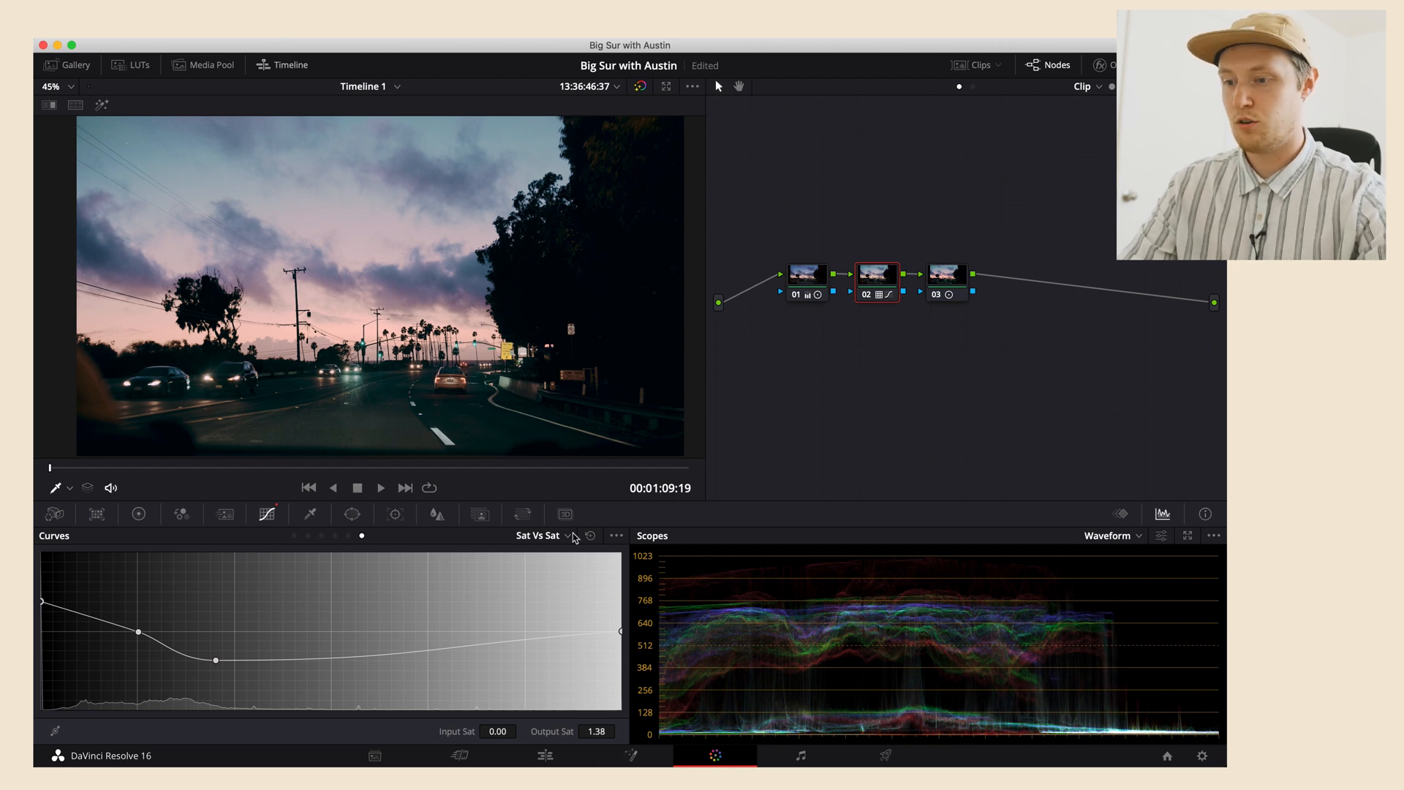
left_click(590, 535)
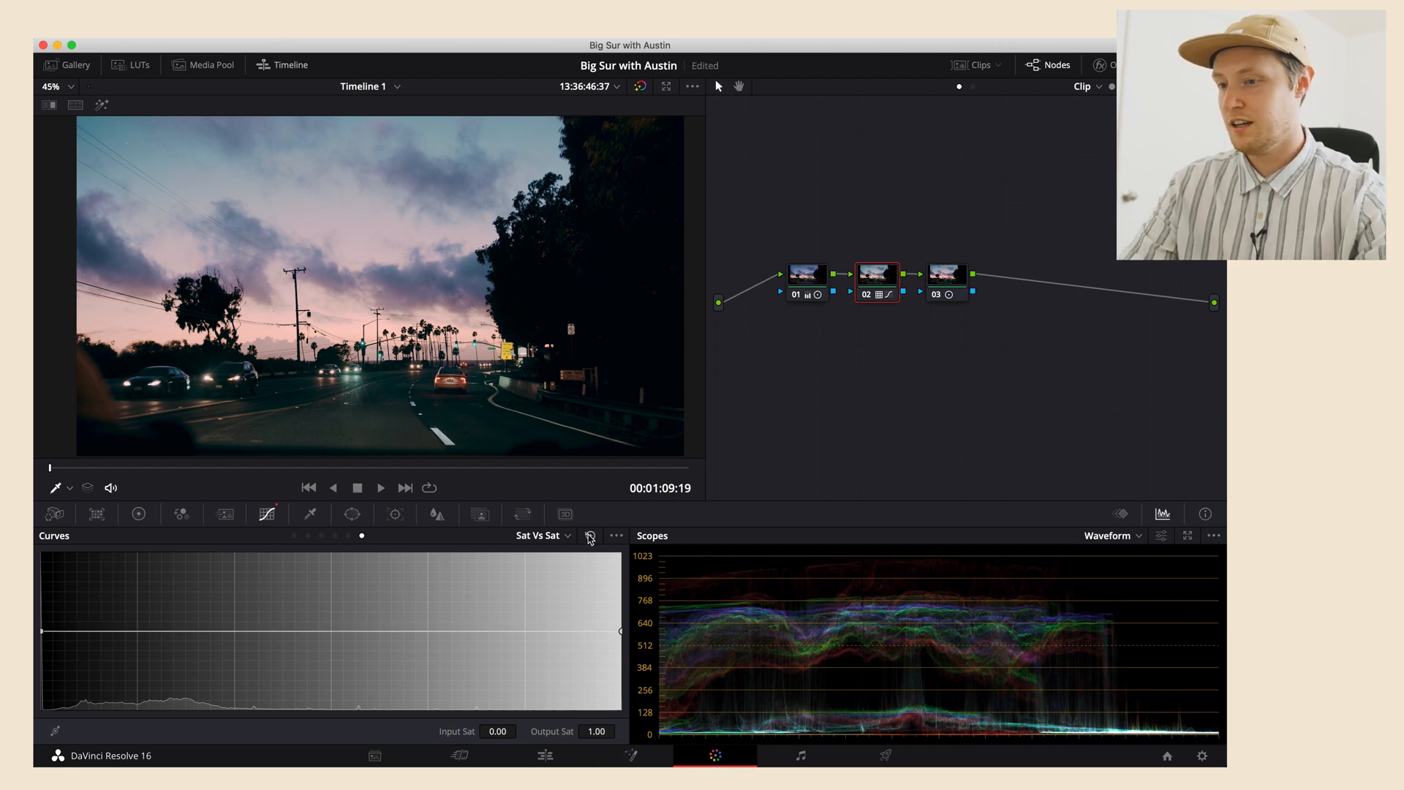